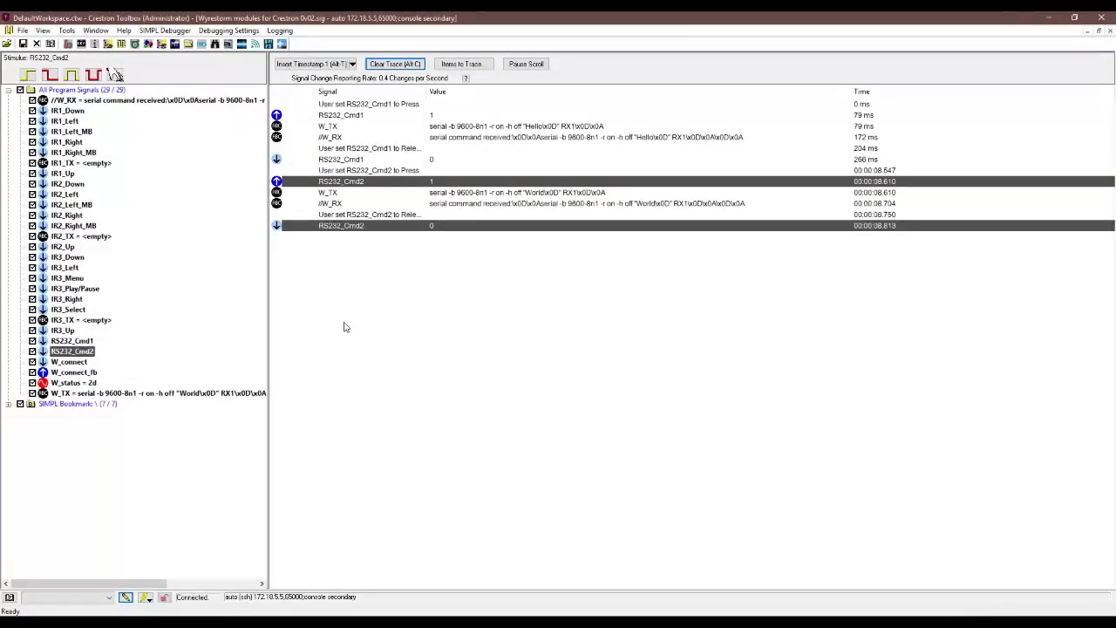
Step: Switch from the Toolbox signal trace to the SIMPL Windows Program View
click(394, 63)
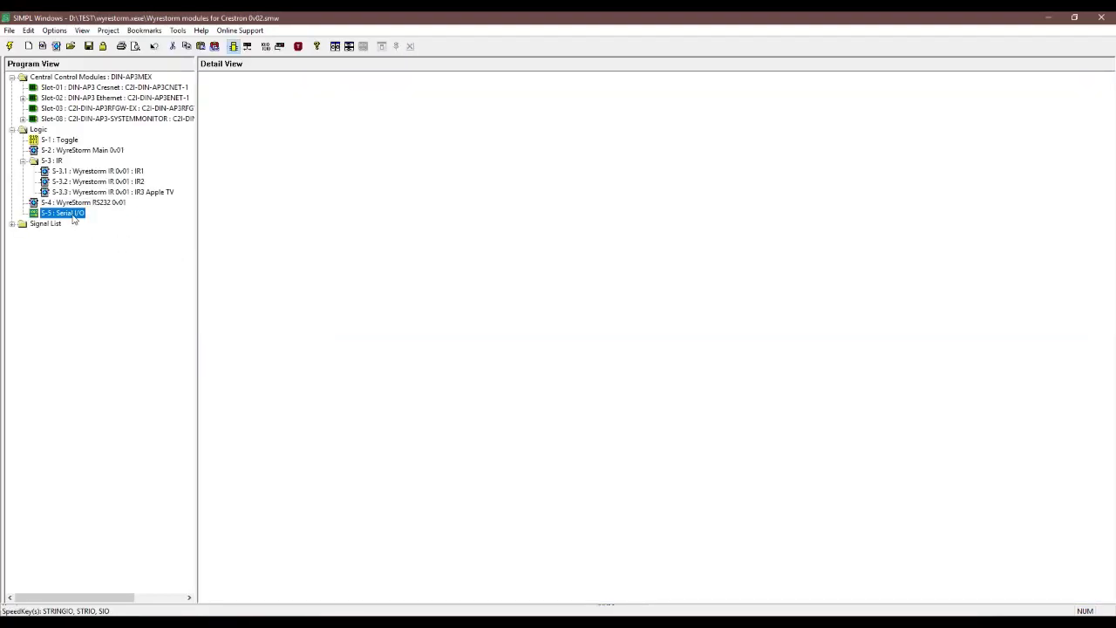
Step: Review the S-5 Serial I/O strings: CEC standby RX1, matrix set TX1 RX1, matrix video set TX1 RX1
double_click(63, 213)
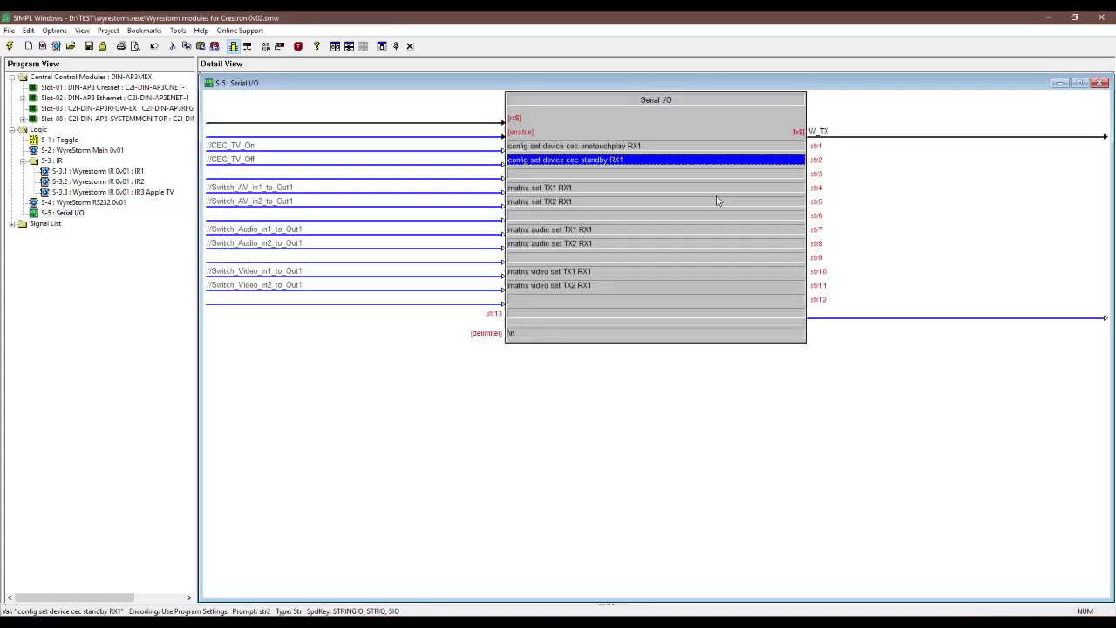
click(539, 189)
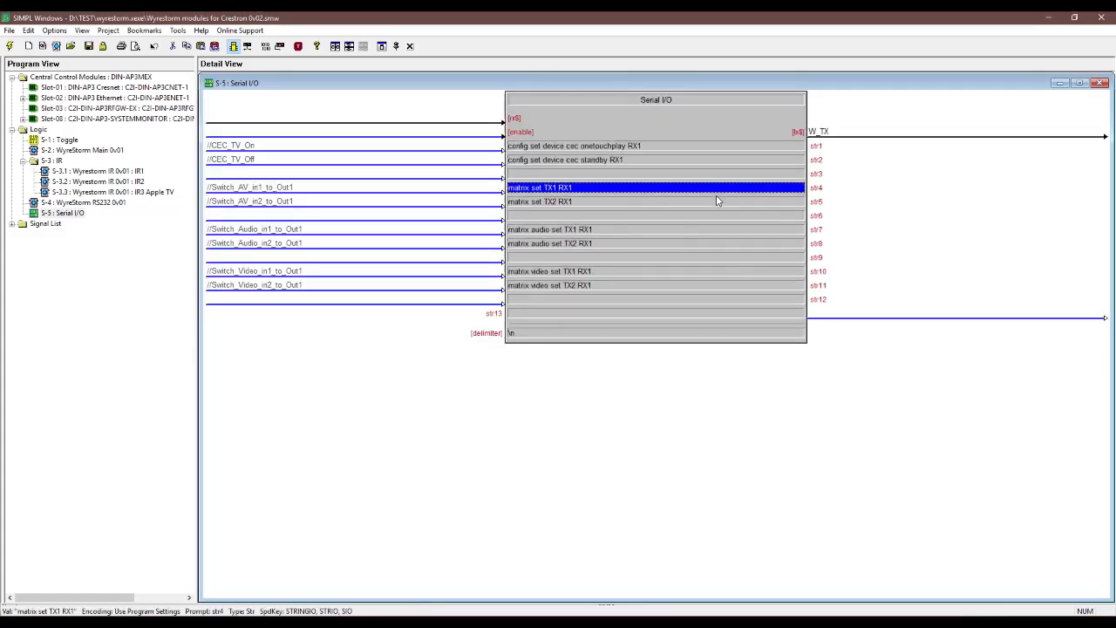
click(654, 202)
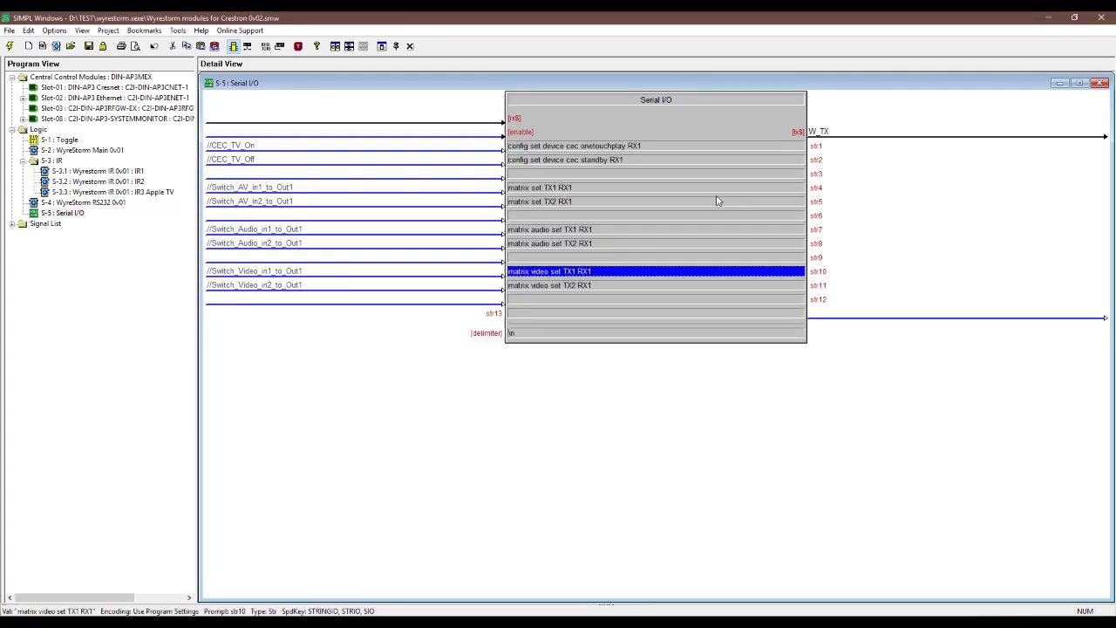
click(550, 287)
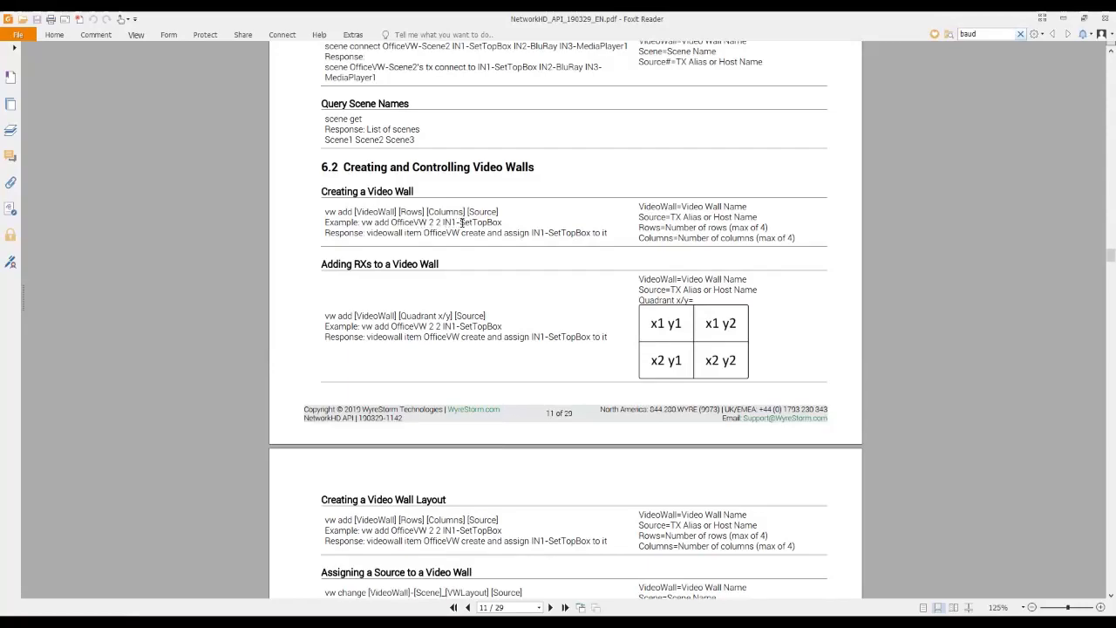
mouse_move(513, 223)
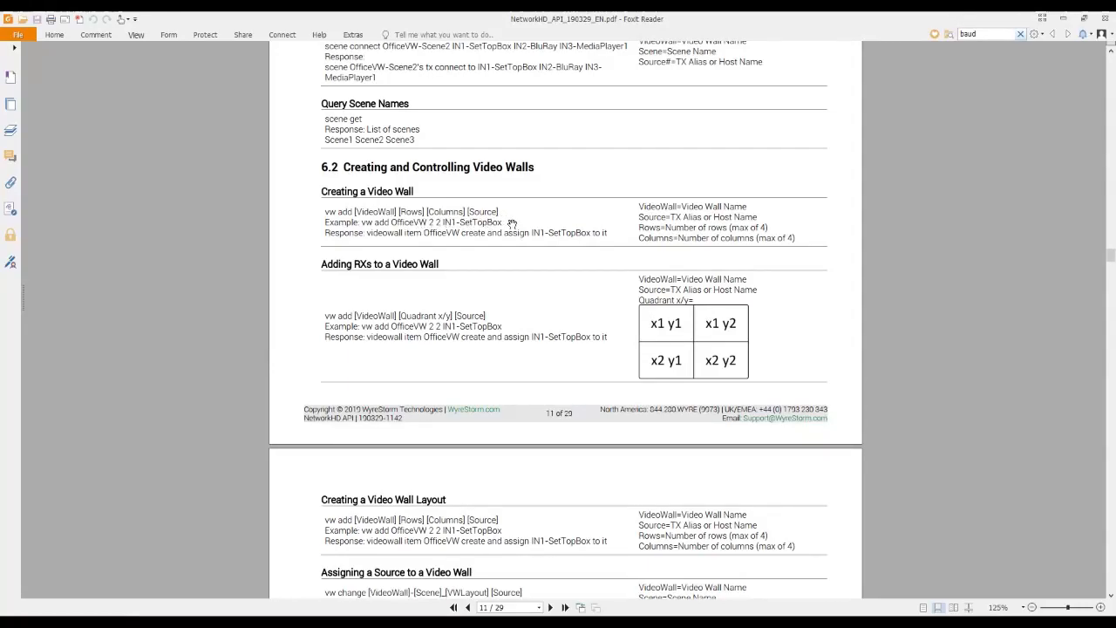
Step: Scroll the NetworkHD API PDF from section 6.2 on page 11 into the video wall commands on page 12
scroll(down, 3)
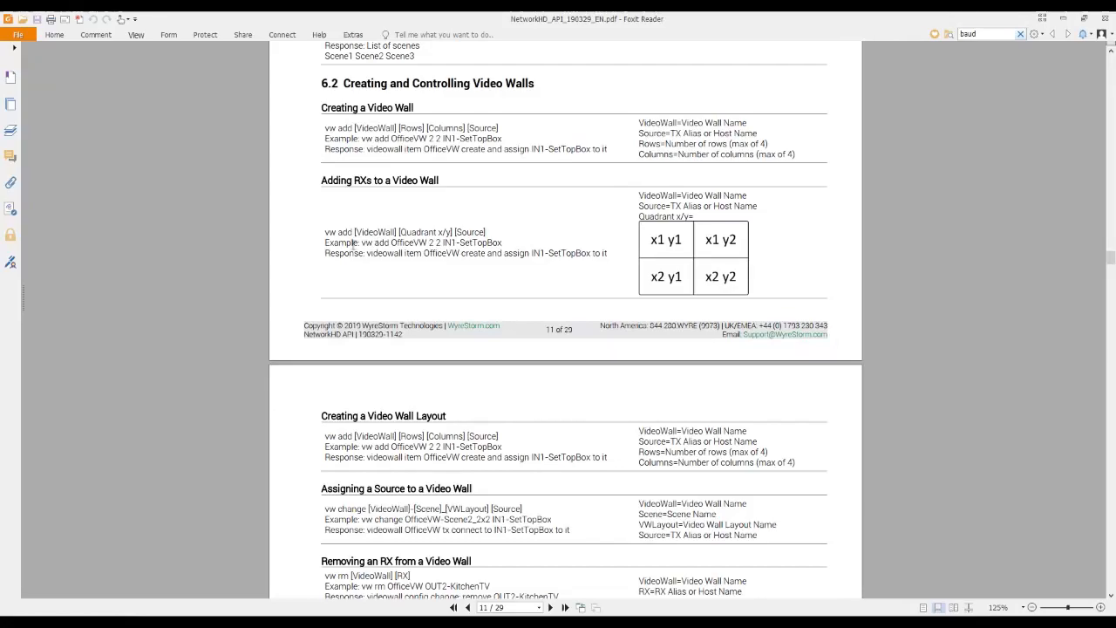
mouse_move(471, 279)
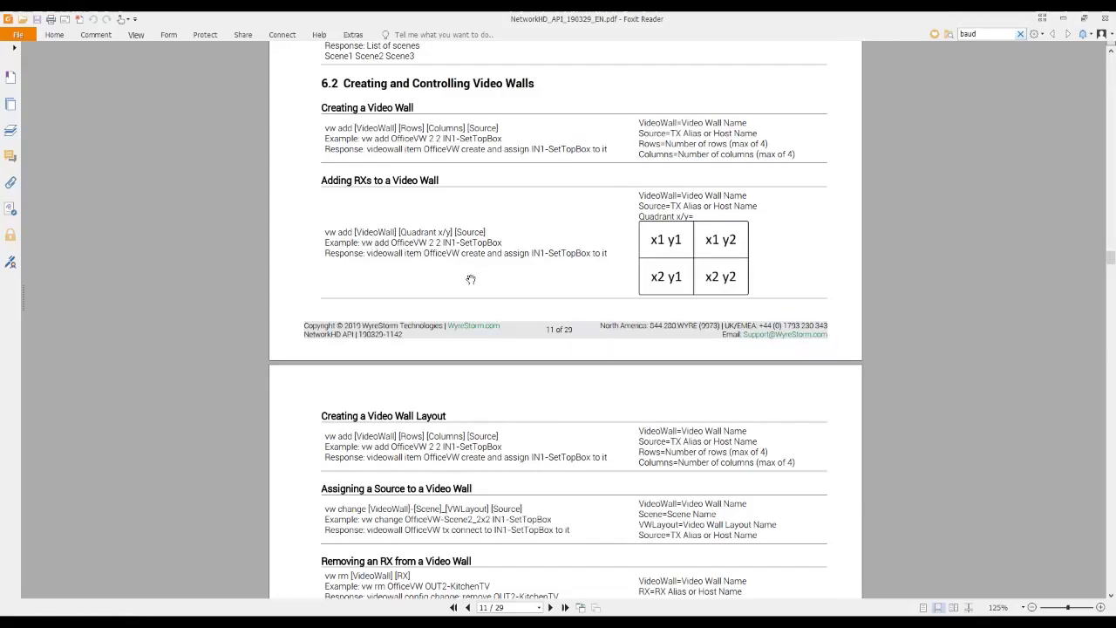
mouse_move(480, 279)
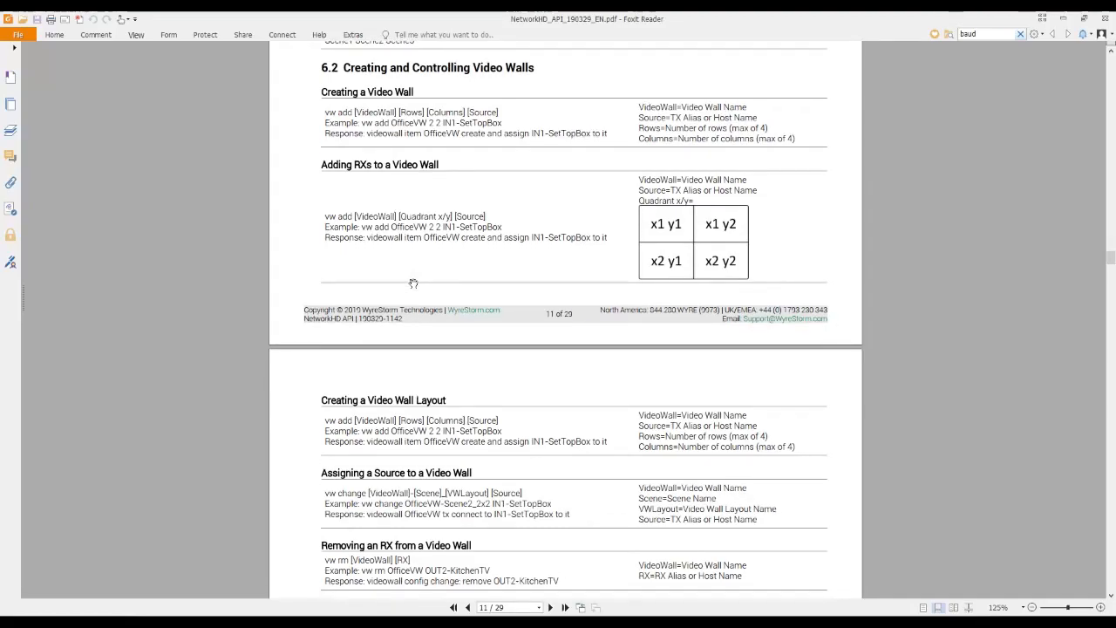
mouse_move(452, 271)
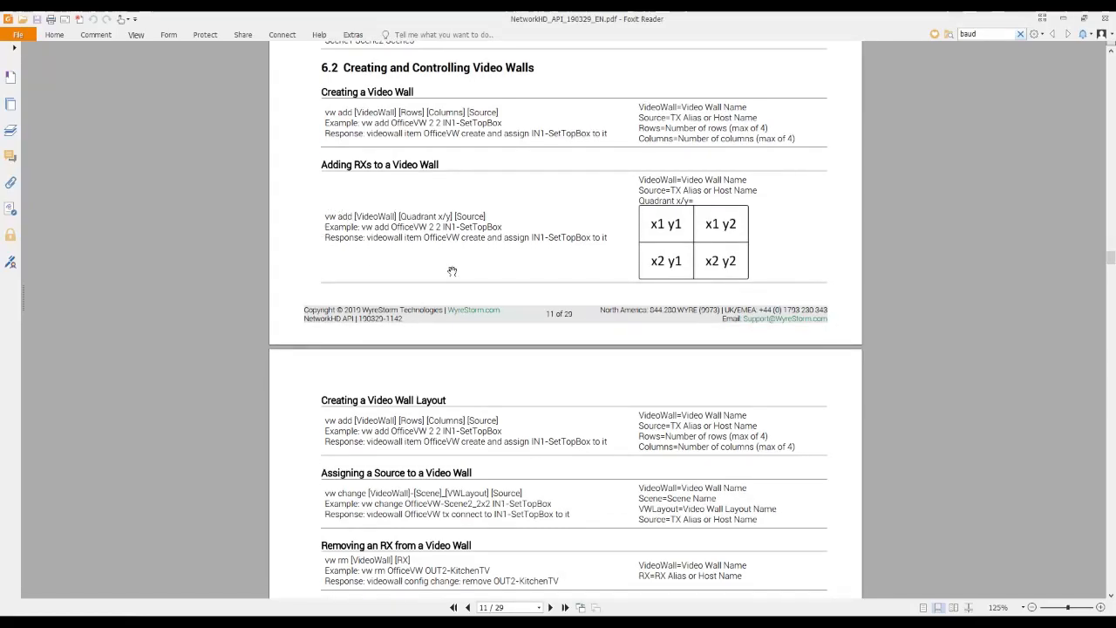
scroll(down, 3)
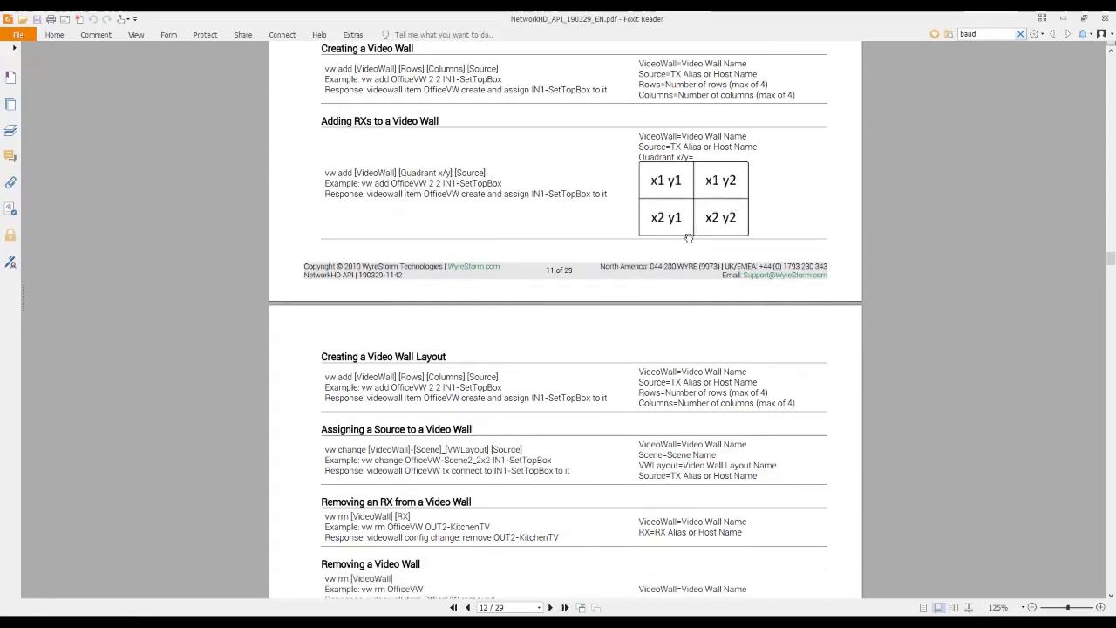
scroll(down, 3)
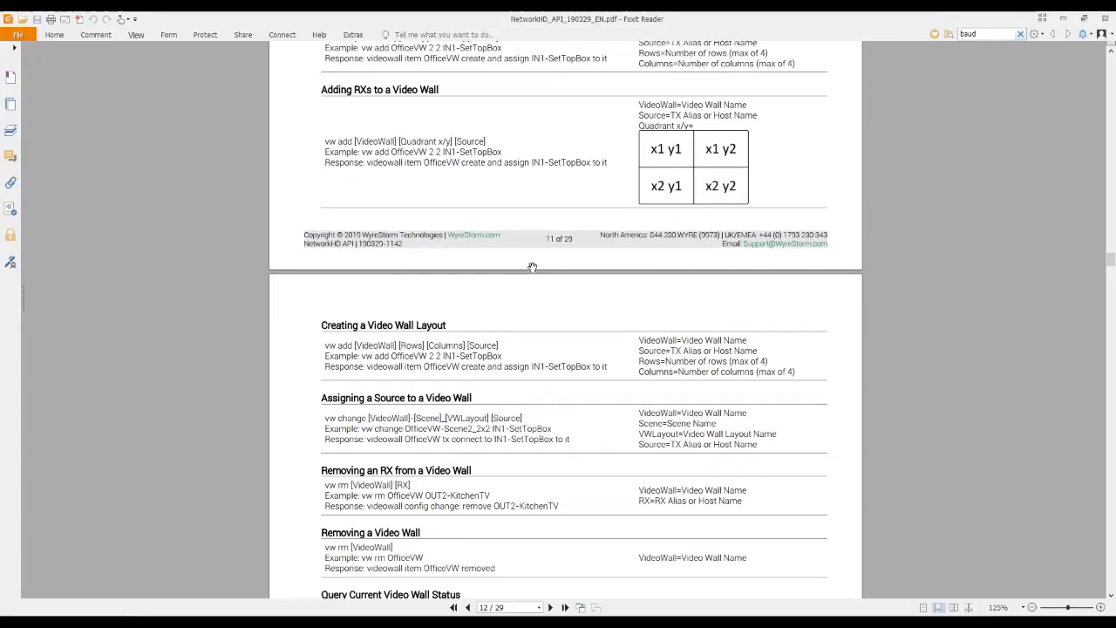
scroll(down, 3)
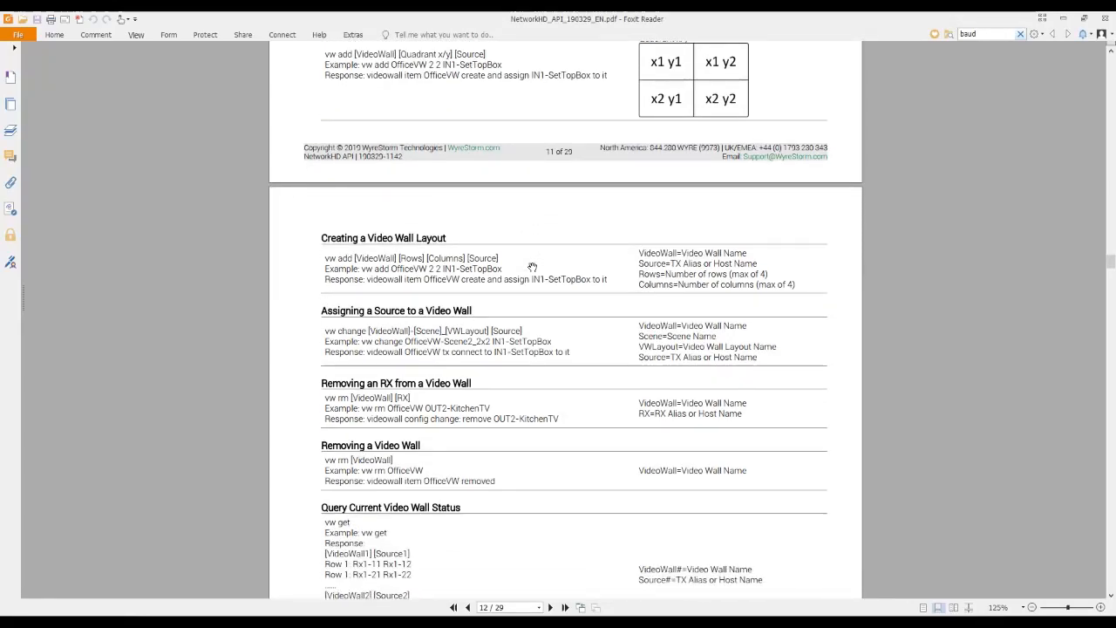
mouse_move(575, 255)
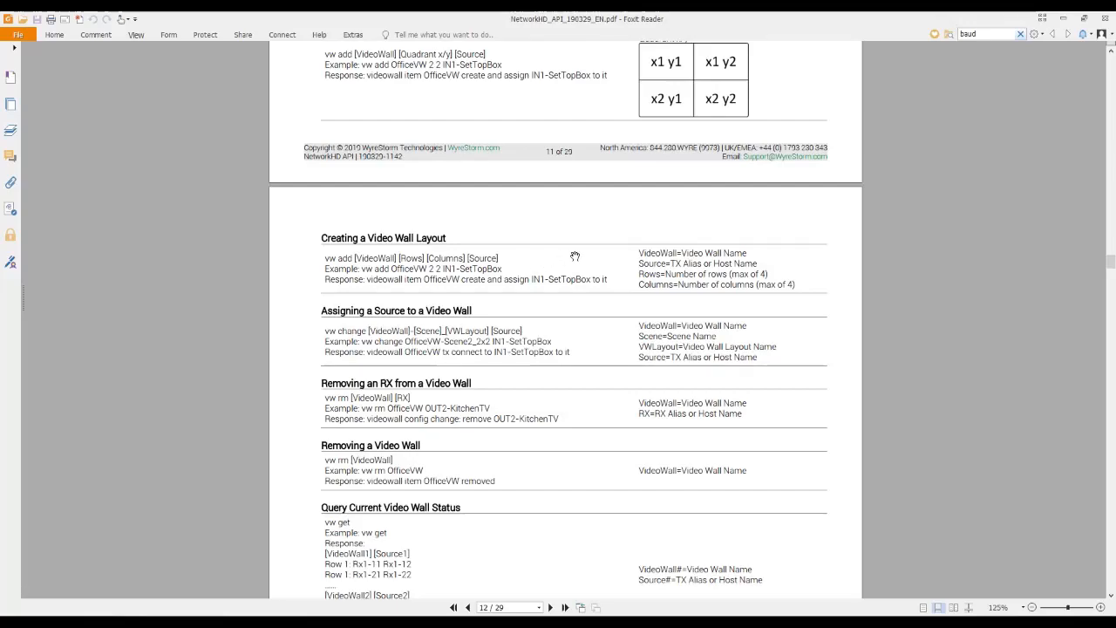